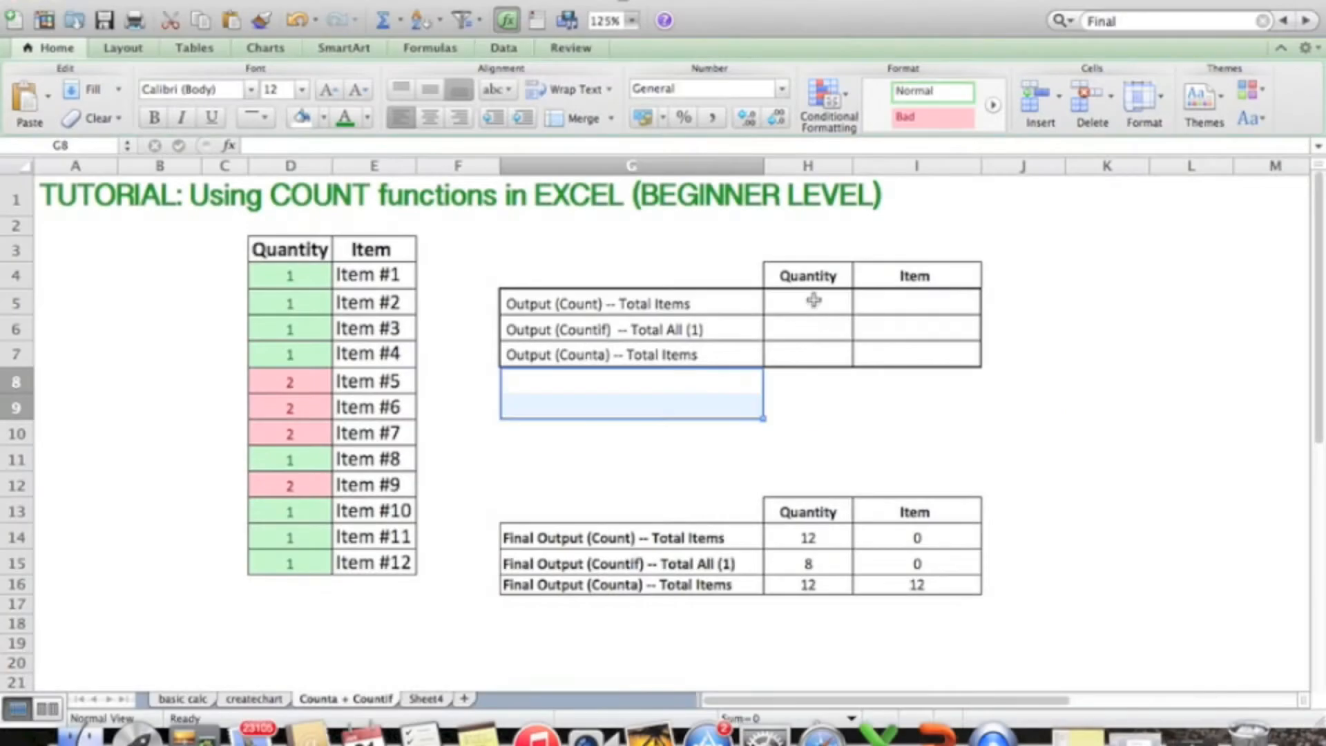
- Begin a formula with = in cell H5, the Count row's Quantity cell
left_click(806, 302)
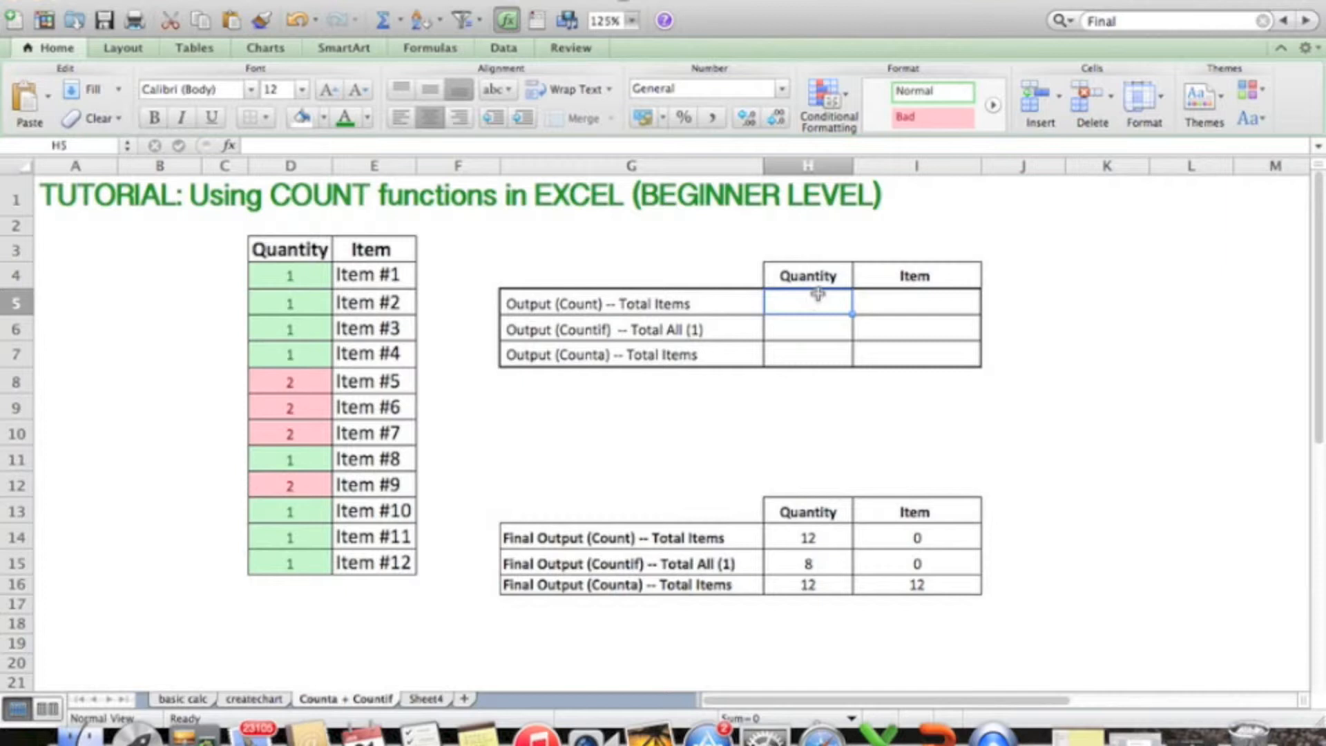
type("=")
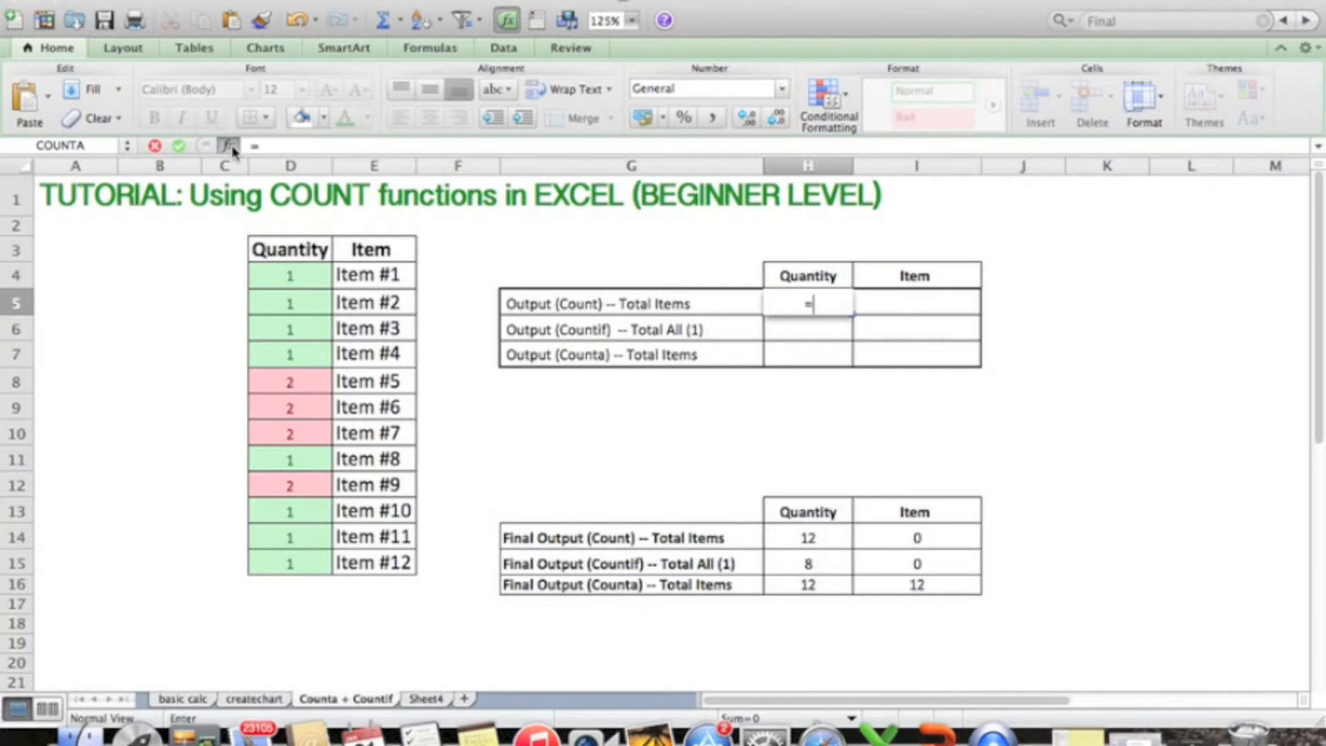
- Enter =COUNT(D4:D15) in H5 (12) and =COUNT(E4:E15) in I5 (0)
left_click(228, 146)
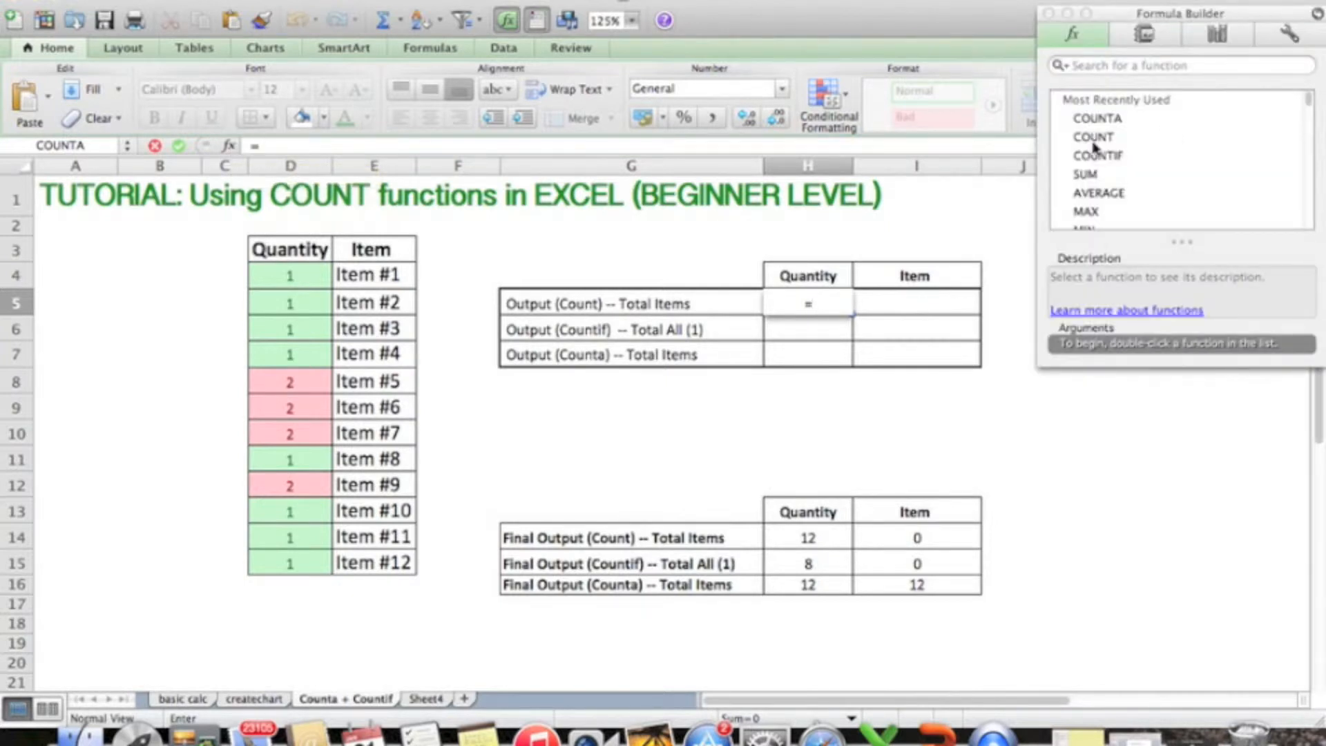
left_click(1094, 137)
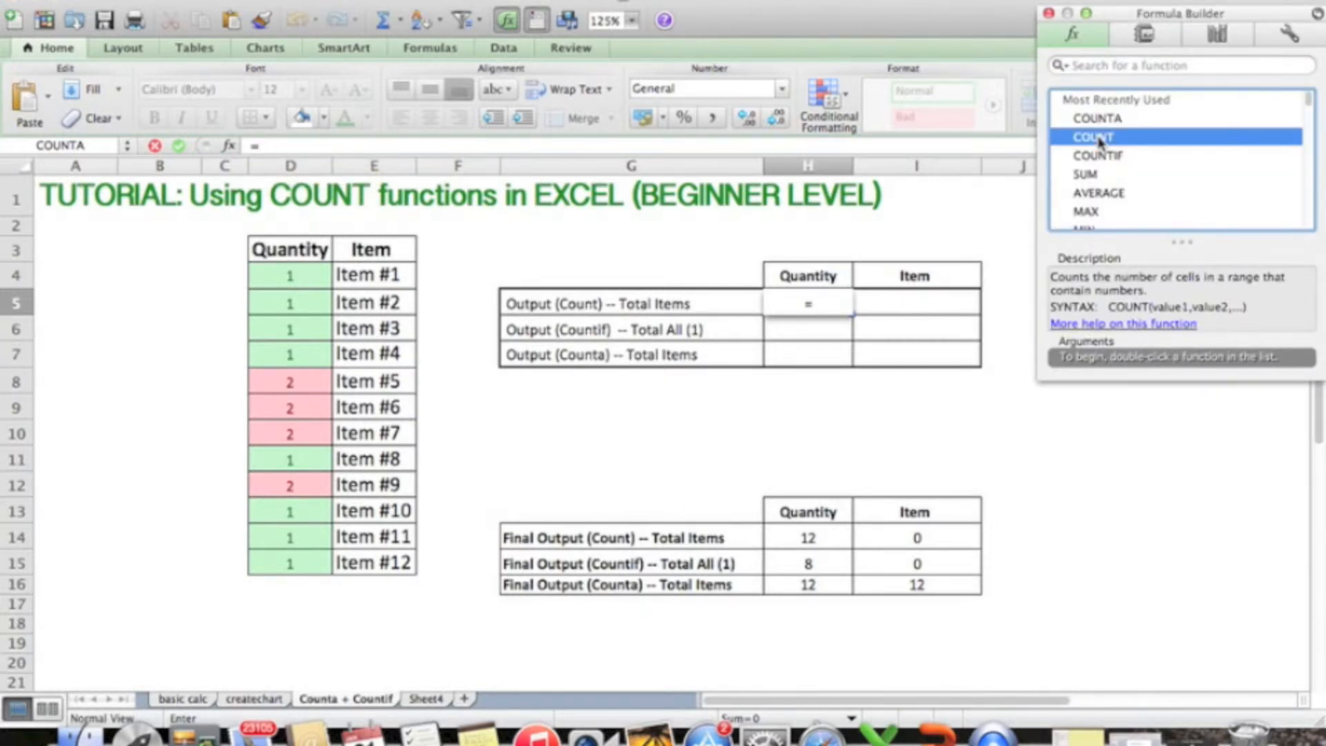
double_click(1093, 136)
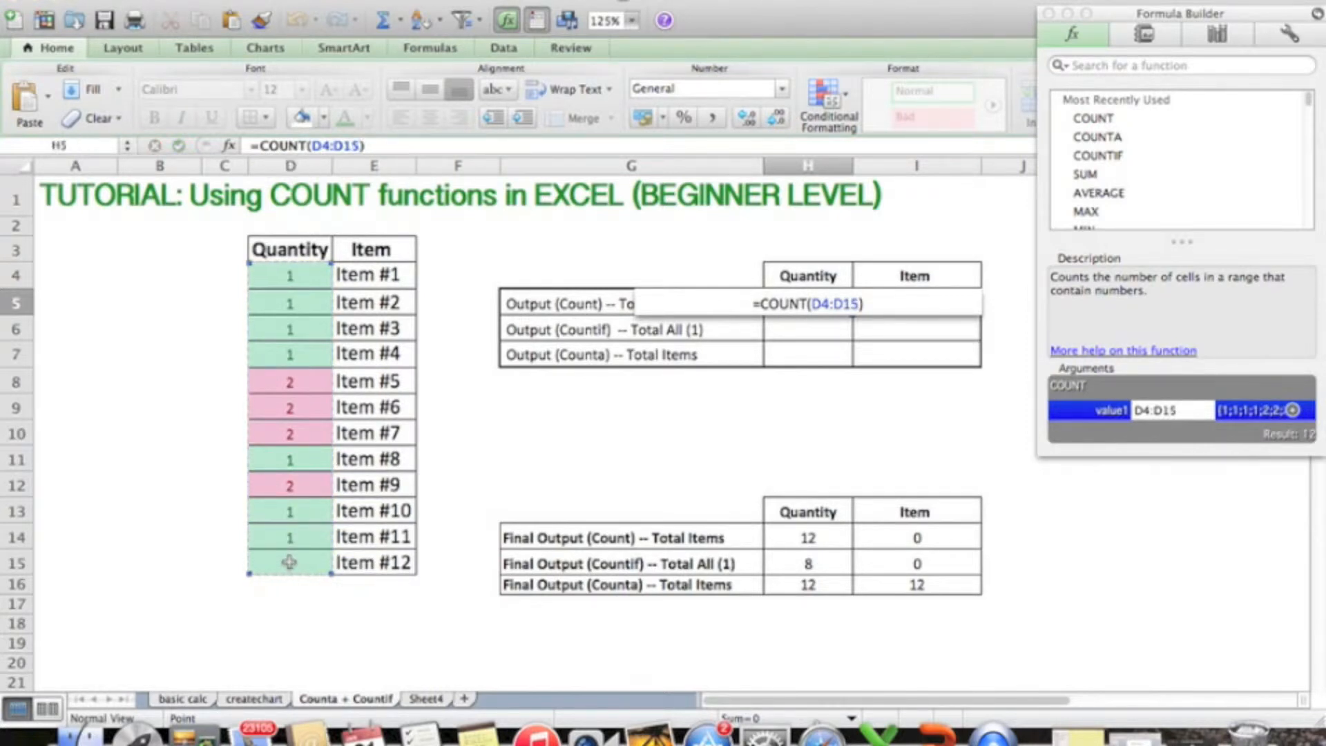
key("Return")
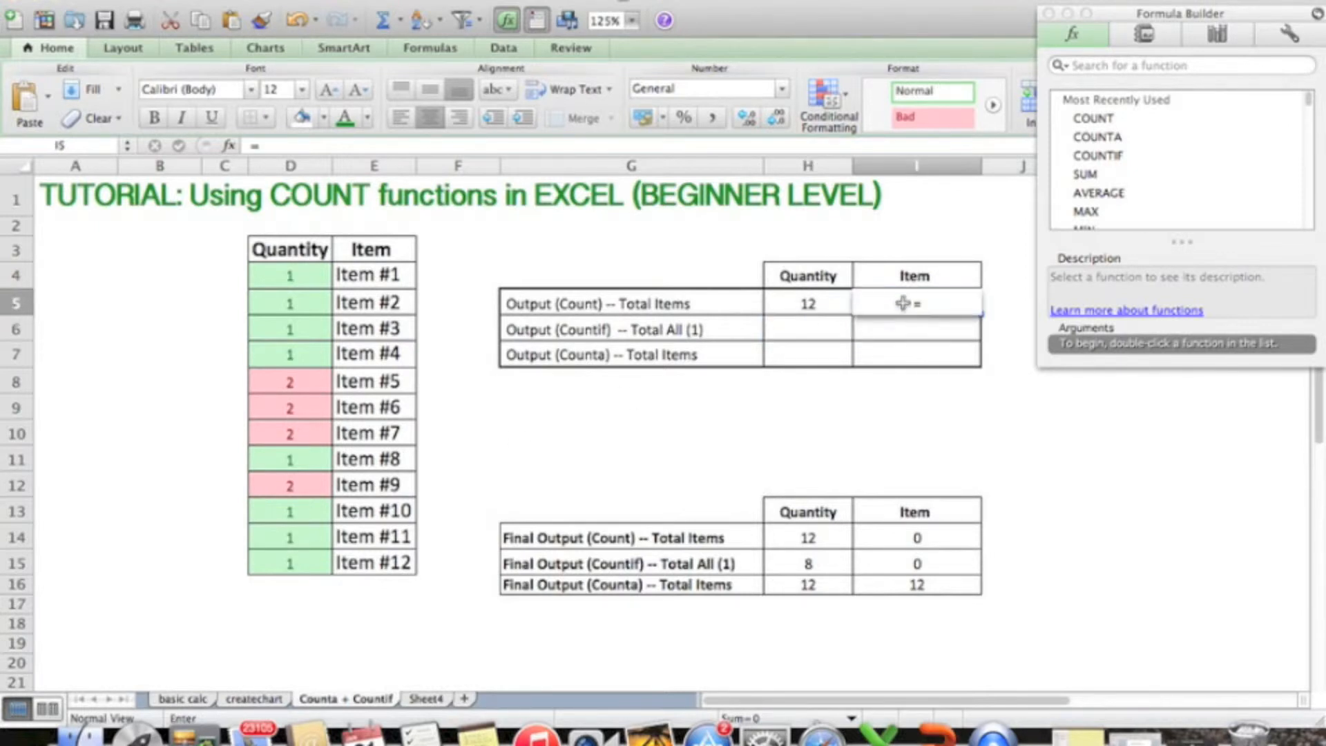
type("=count")
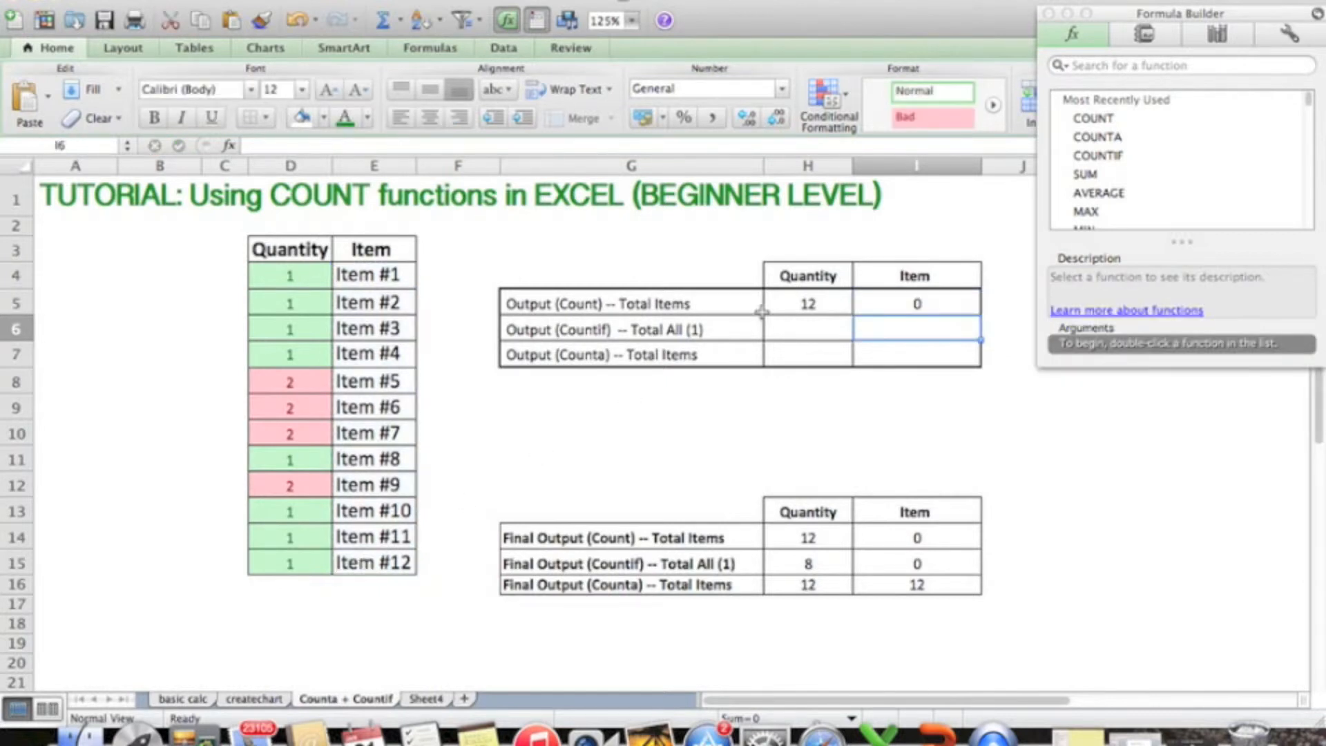
- Enter =COUNTIF(D4:D15,1) in H6 (8) and =COUNTIF(E4:E15,1) in I6 (0)
left_click(806, 329)
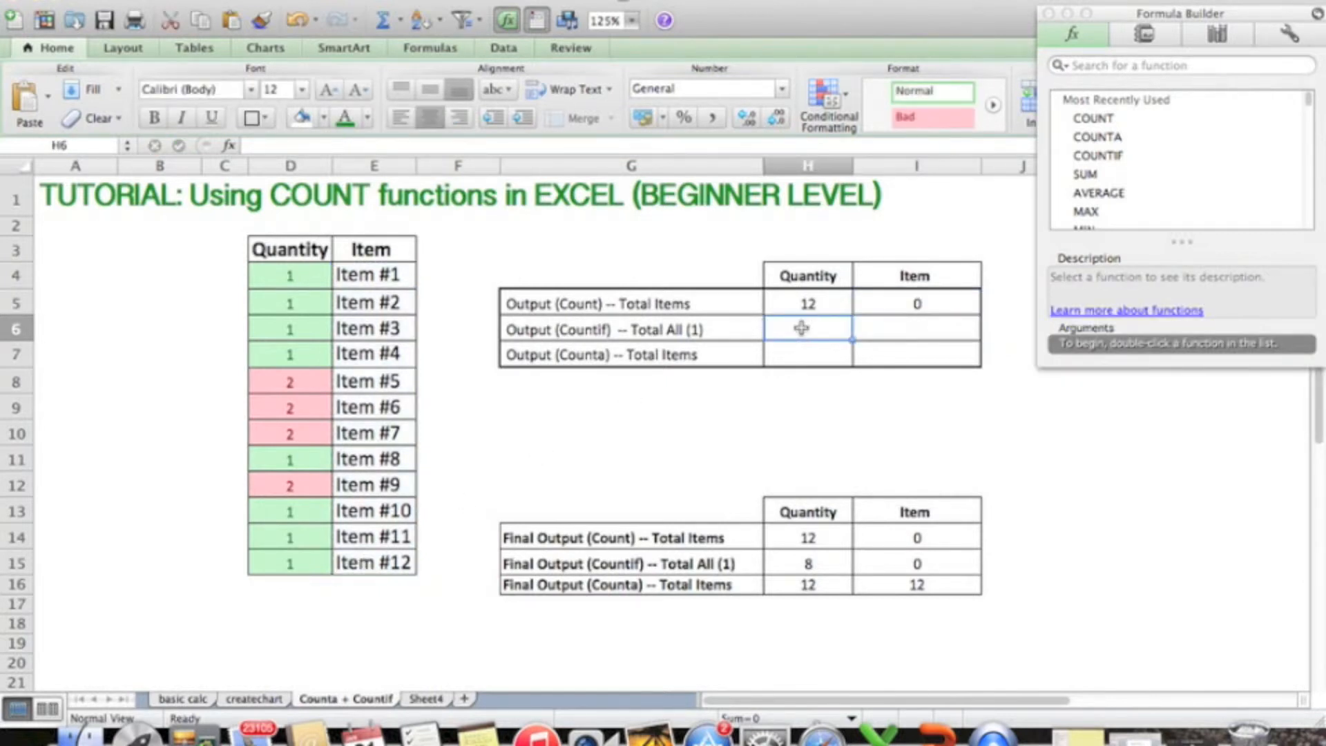
type("=coUNT")
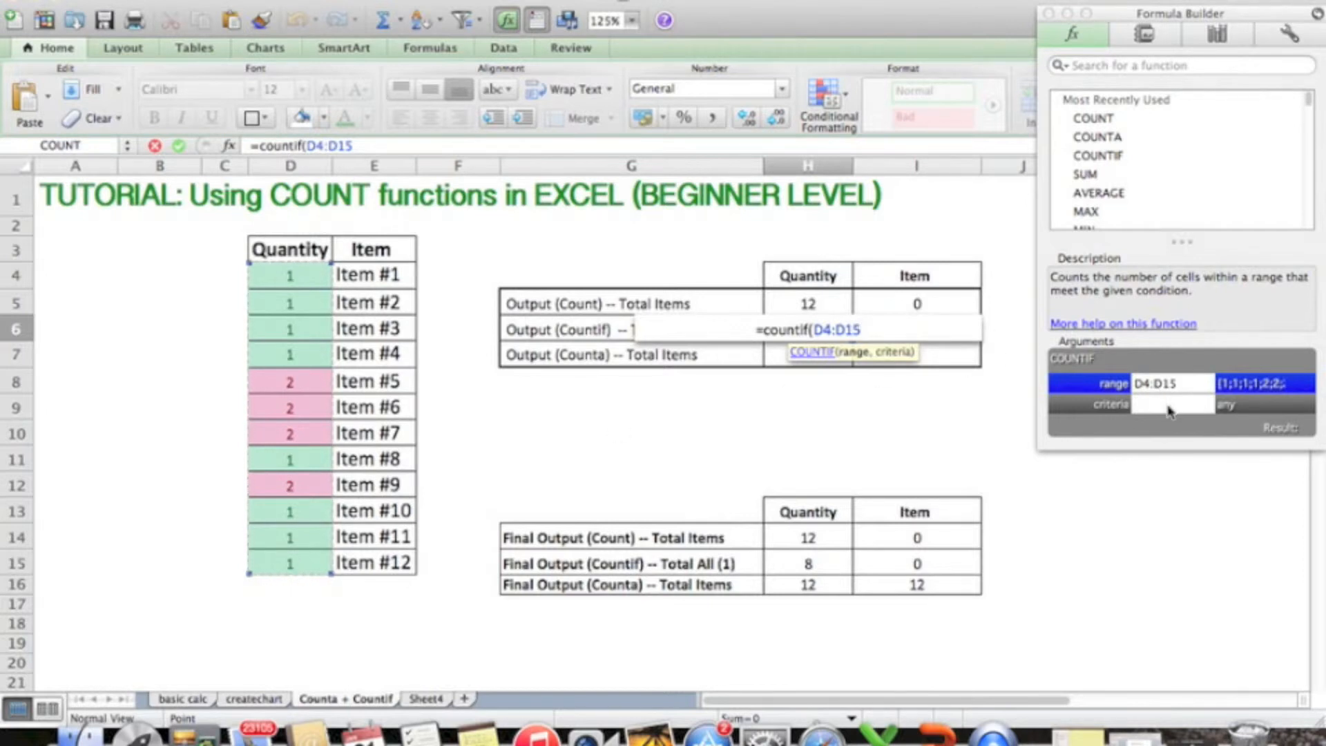
type("1")
left_click(917, 330)
type("=c")
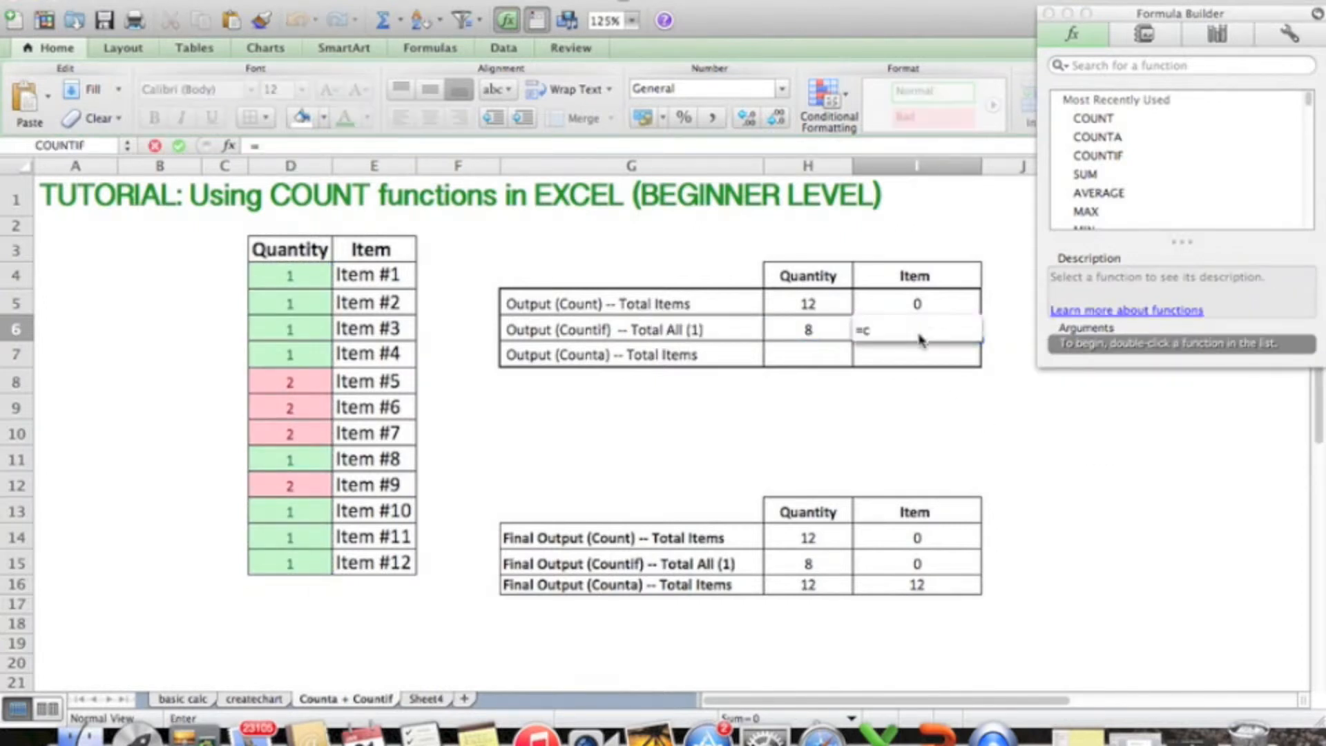
type("ountif(E4:E15")
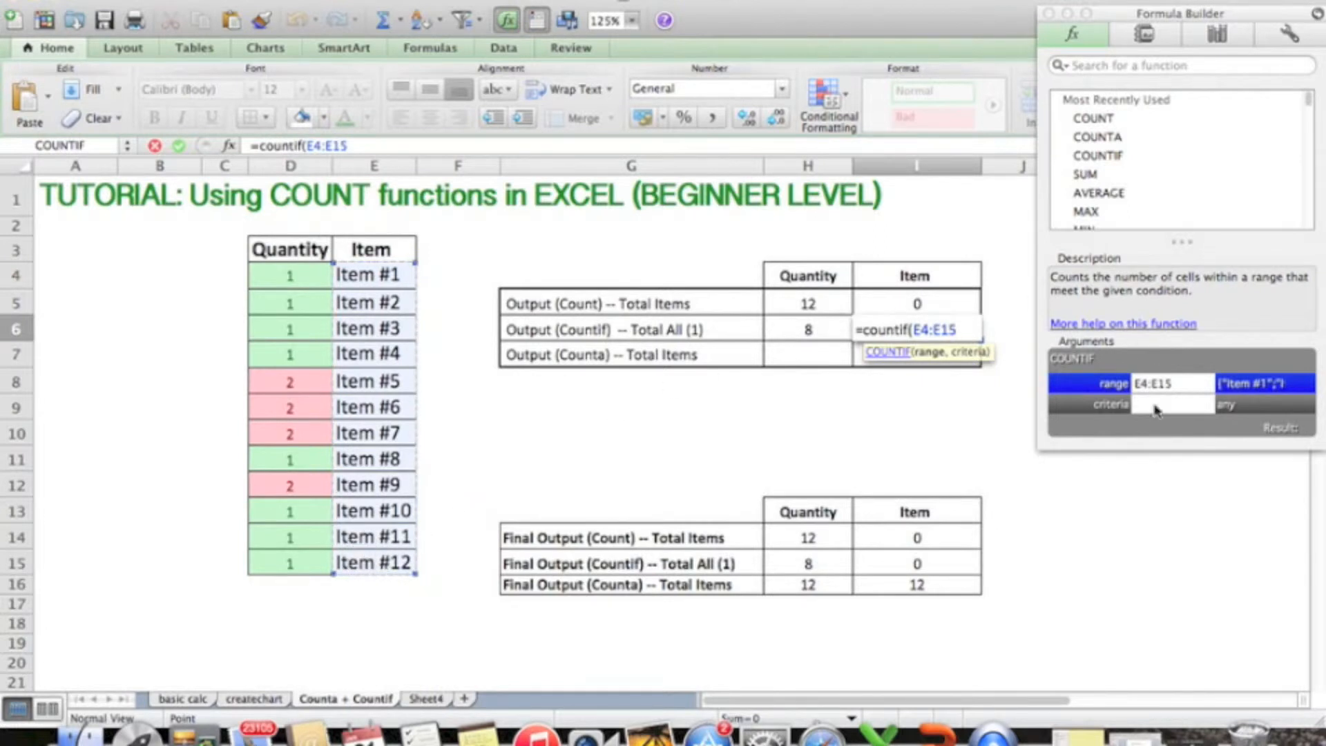
type("1")
left_click(808, 354)
type("=counta(")
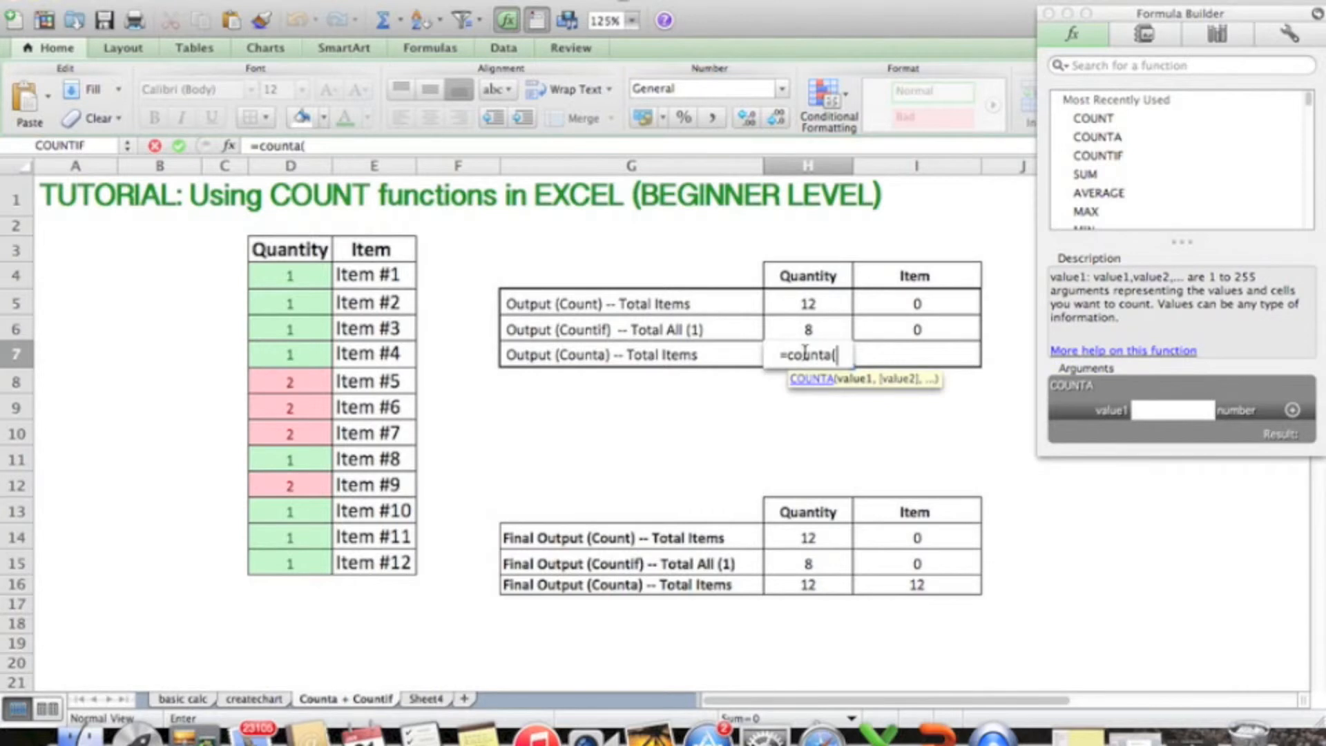
mouse_move(315, 275)
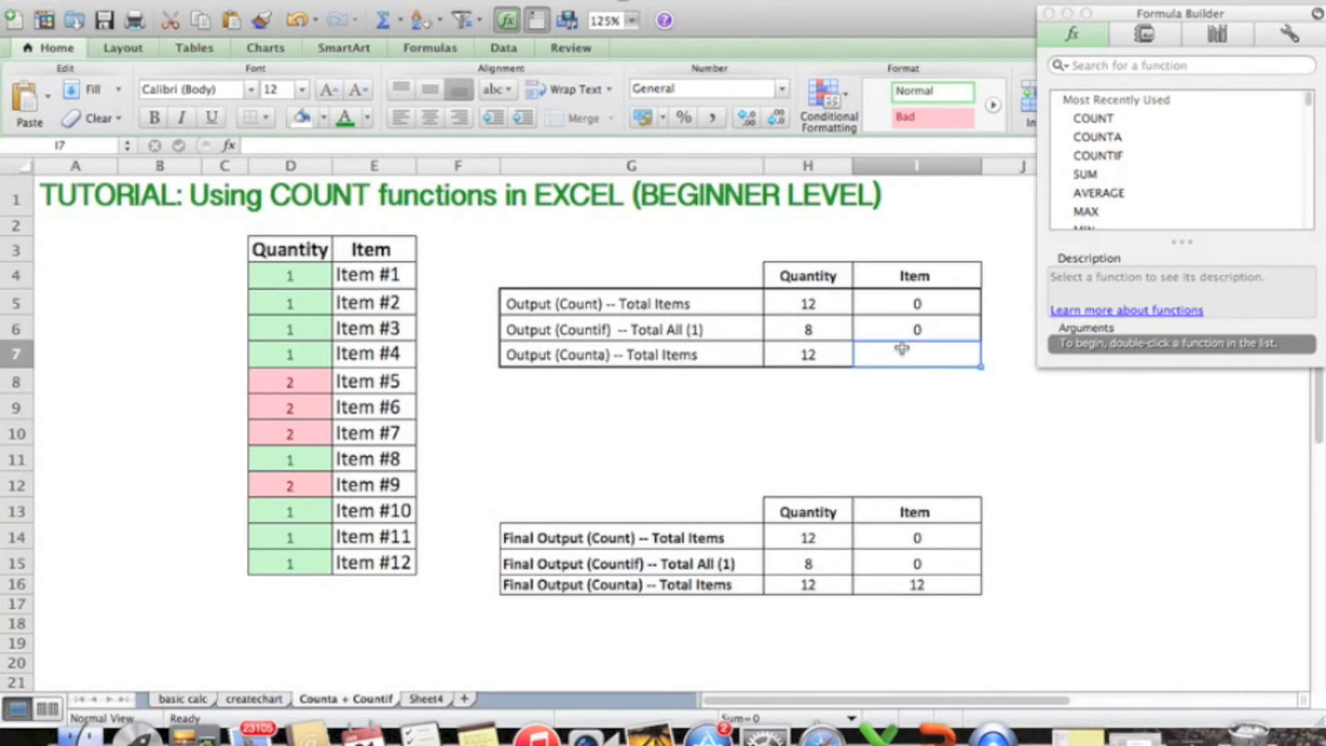
- Enter =COUNTA(D4:D15) in H7 and =COUNTA(E4:E15) in I7, both returning 12
type("=countA")
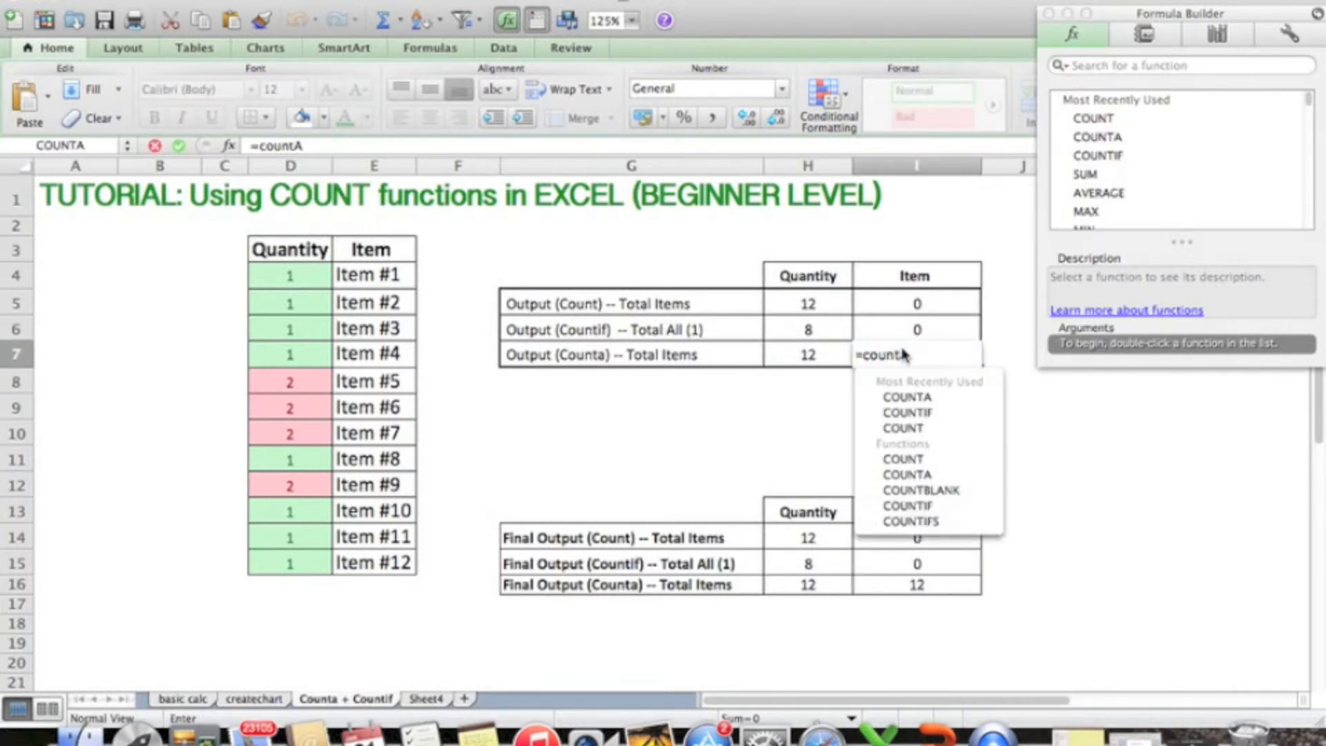
left_click(907, 397)
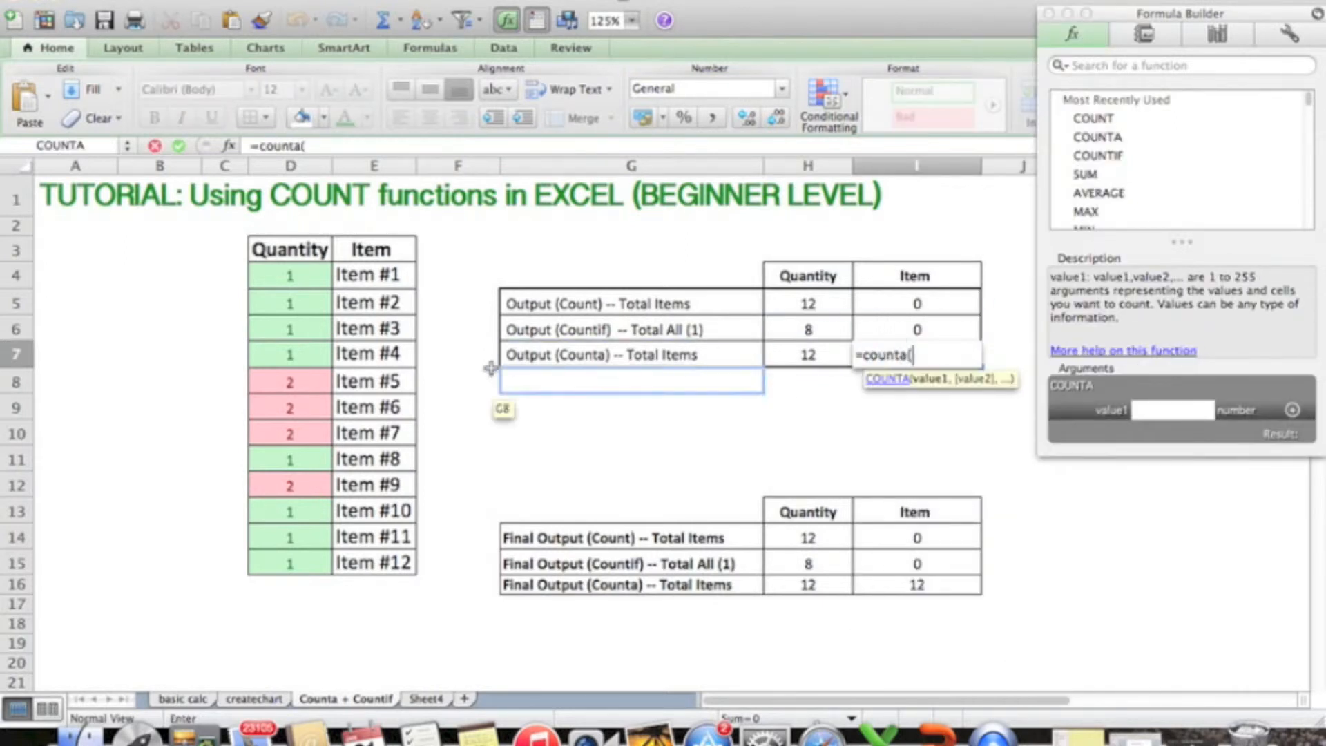
left_click(373, 274)
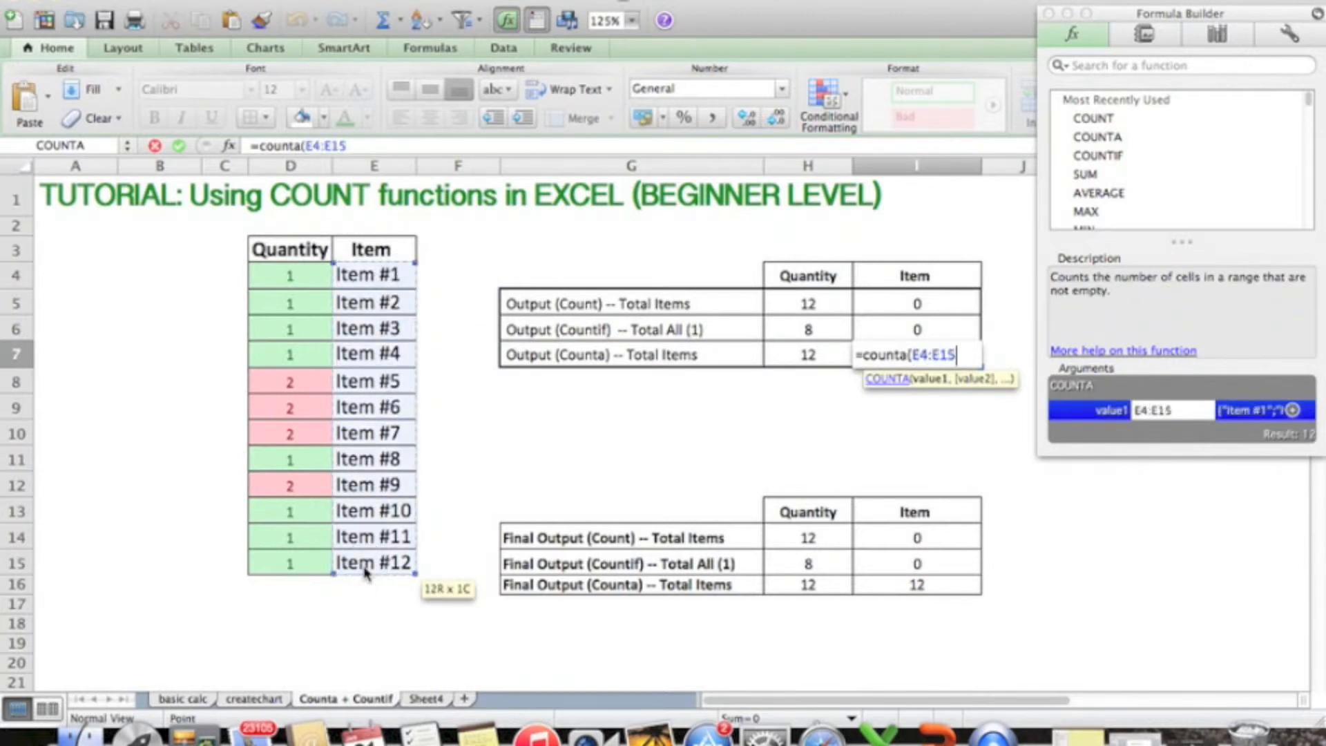
key("Return")
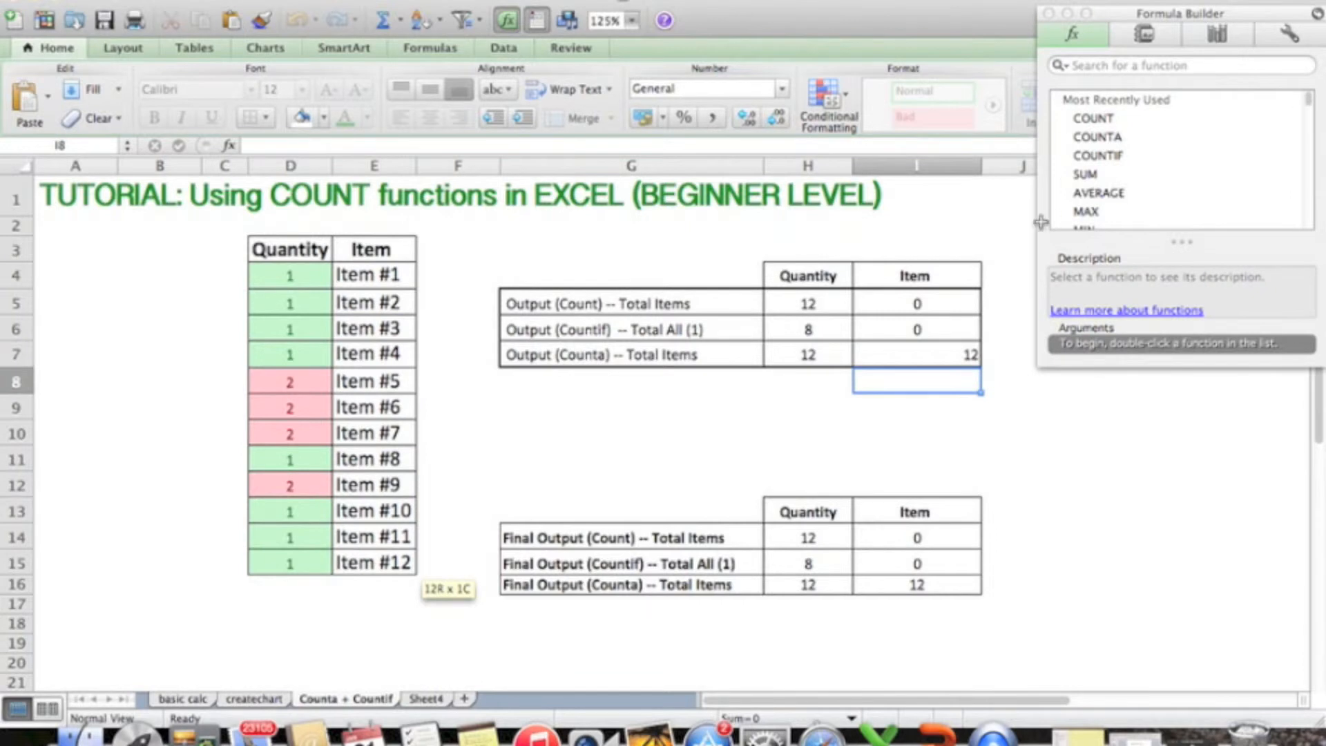
left_click(917, 354)
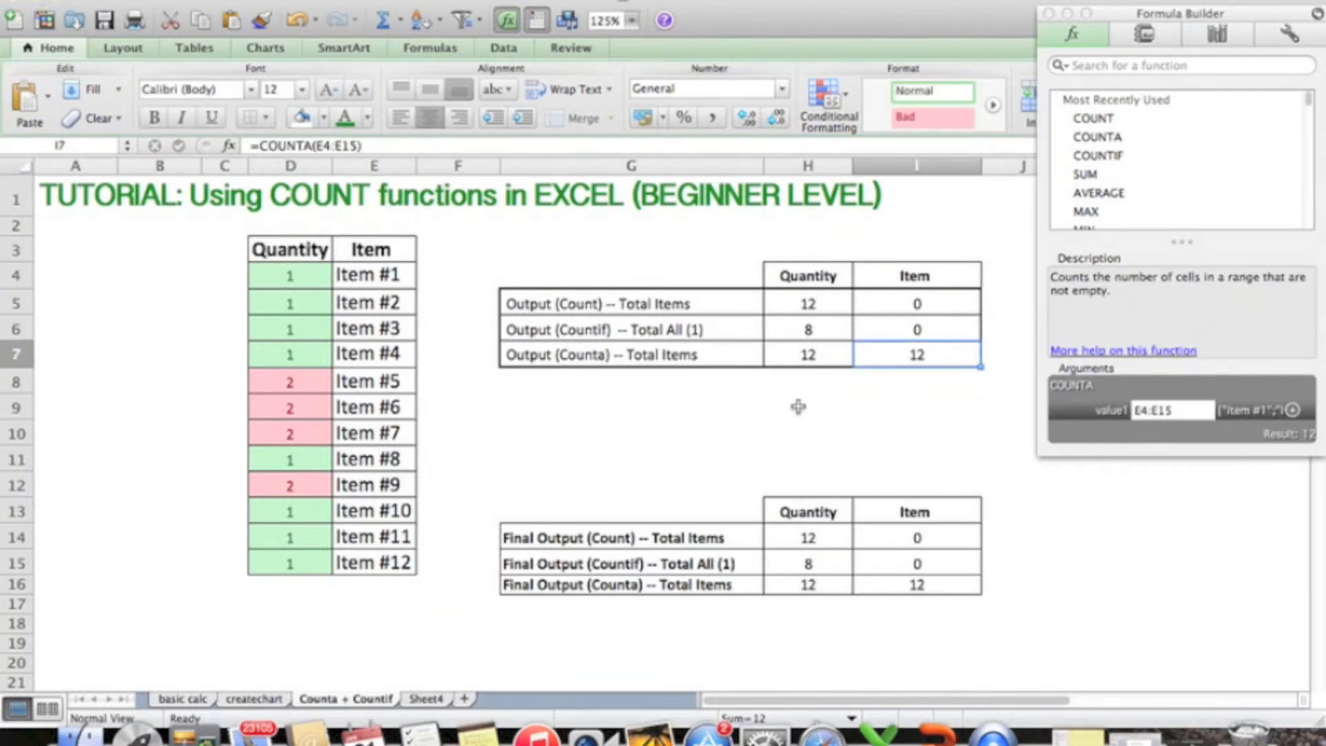
mouse_move(856, 373)
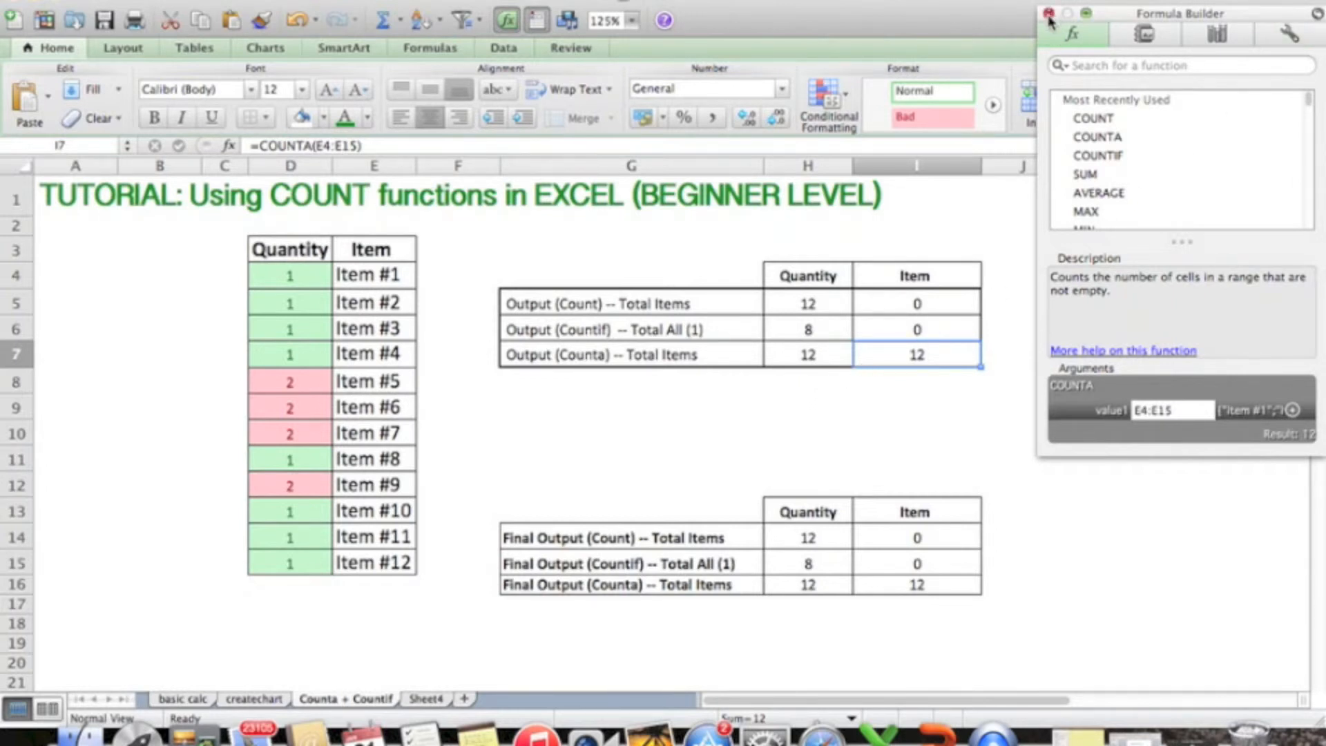
- Change H6's COUNTIF criteria from 1 to 2 so it returns 4, then reselect it
left_click(1050, 12)
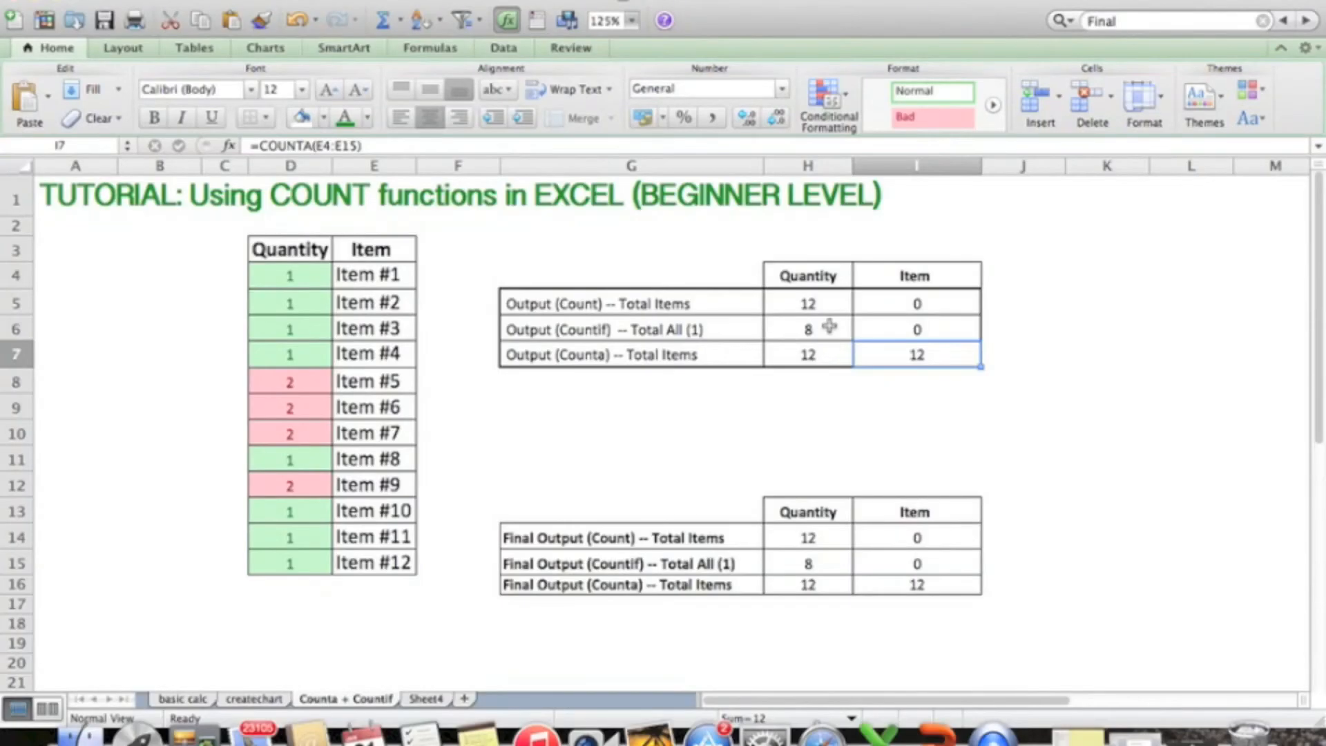
left_click(807, 329)
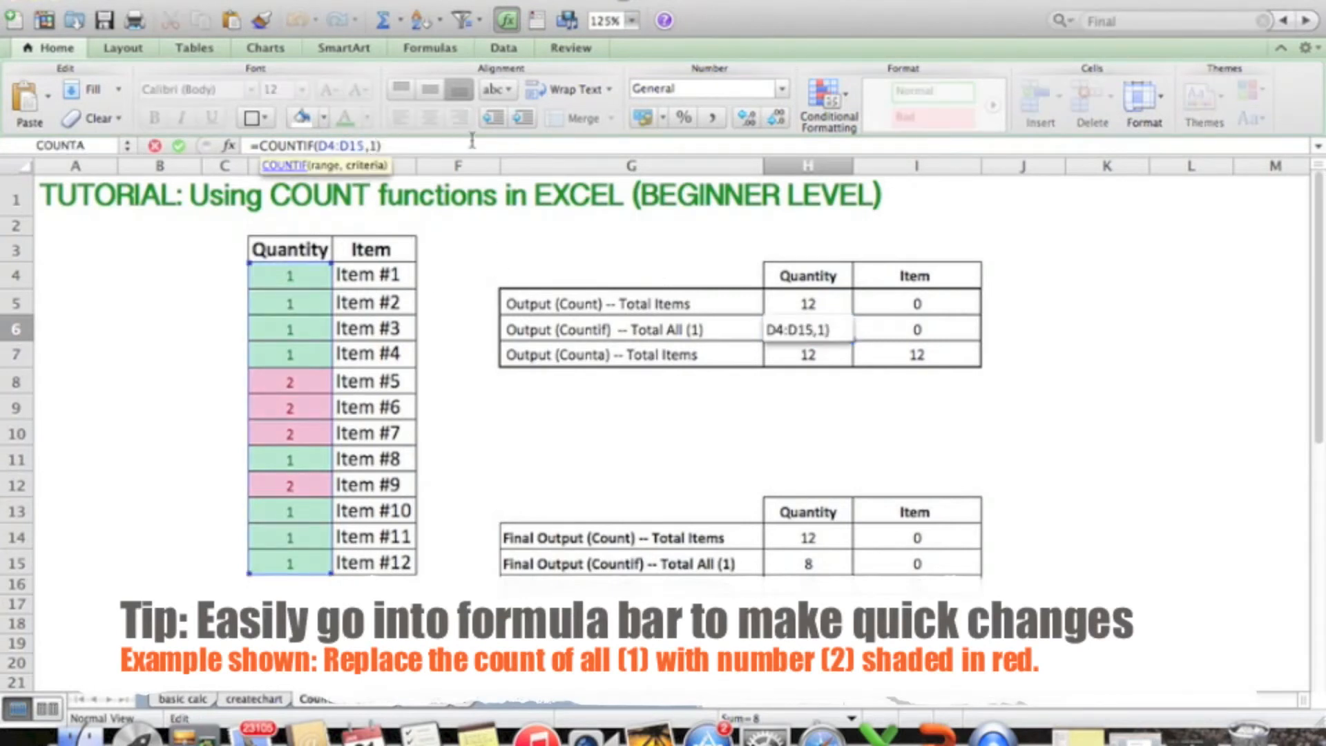
key("Return")
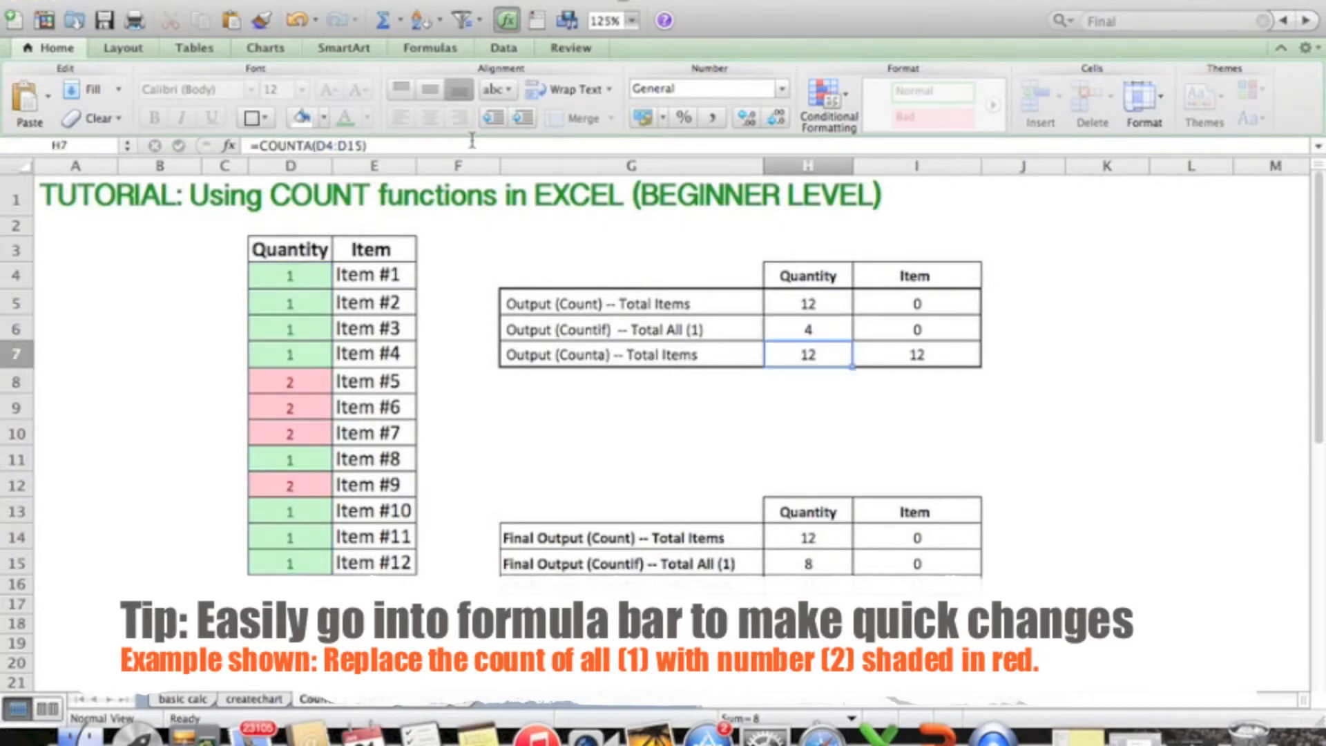
left_click(806, 328)
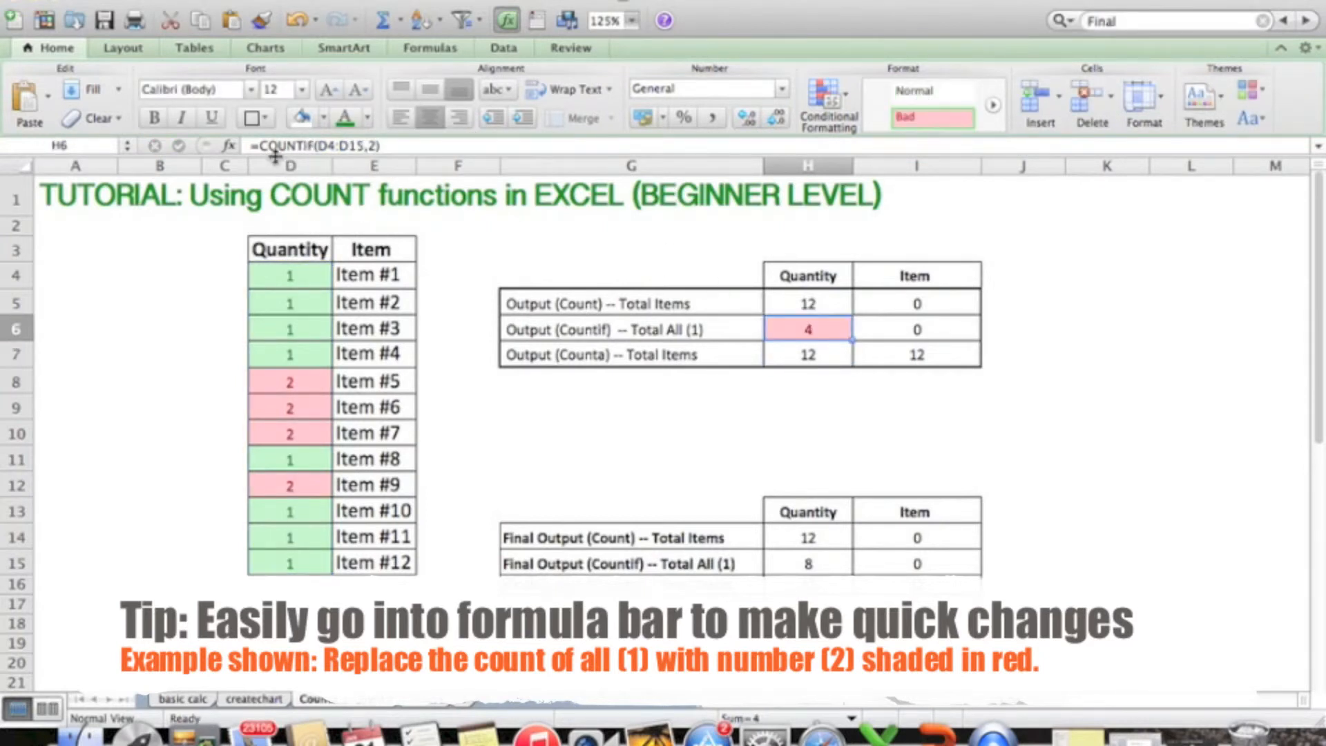
mouse_move(203, 4)
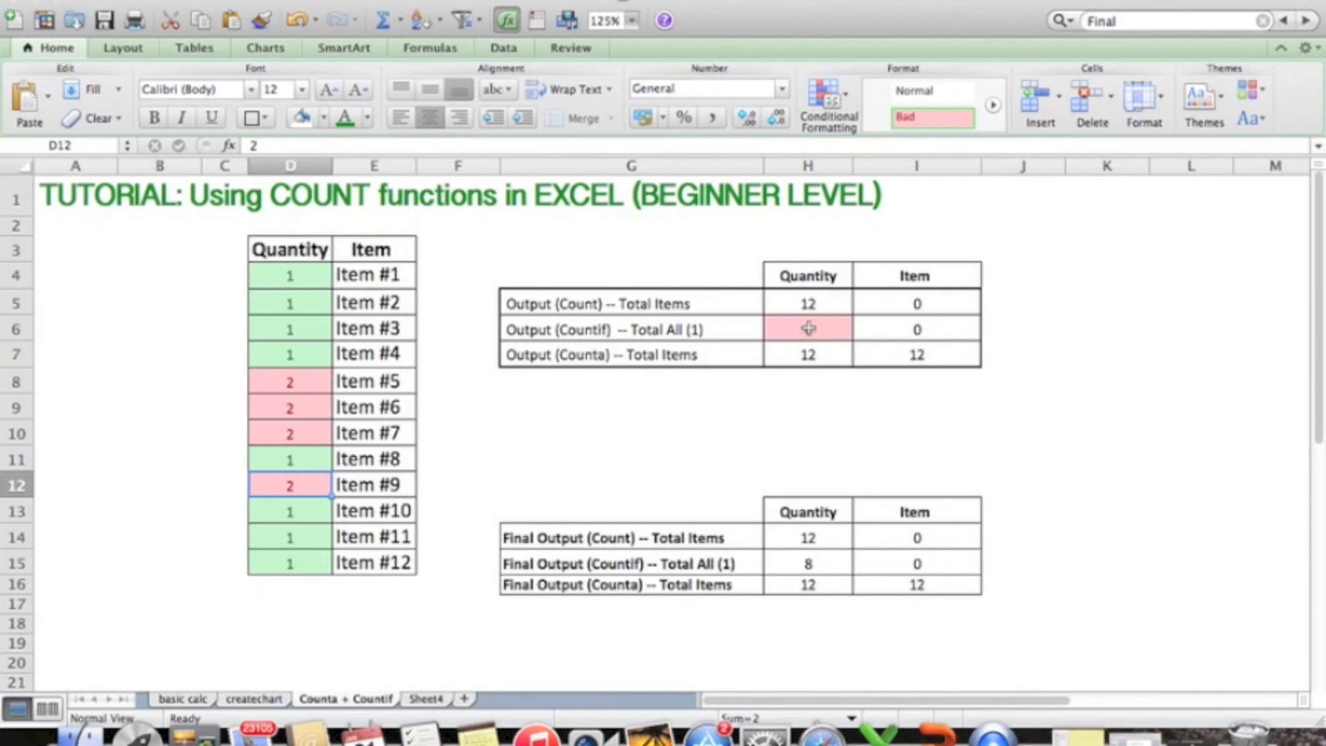
left_click(915, 381)
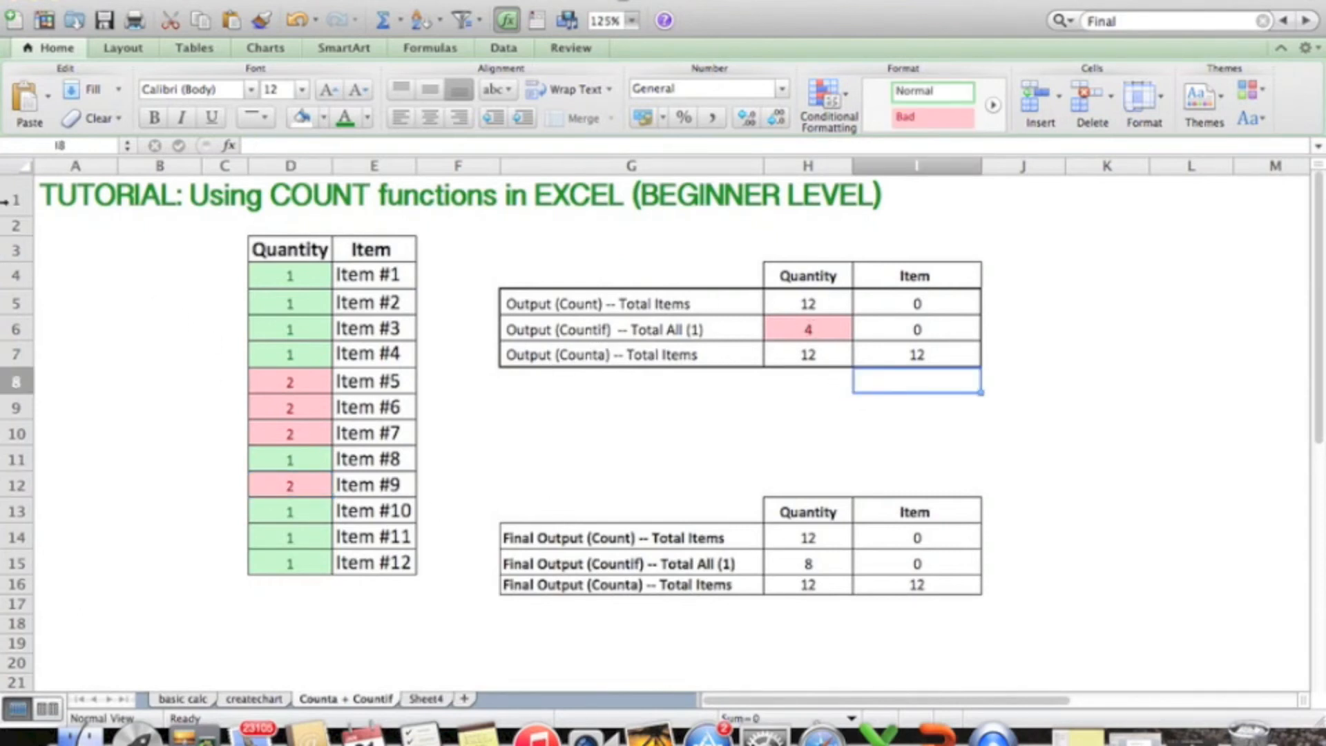
left_click(75, 196)
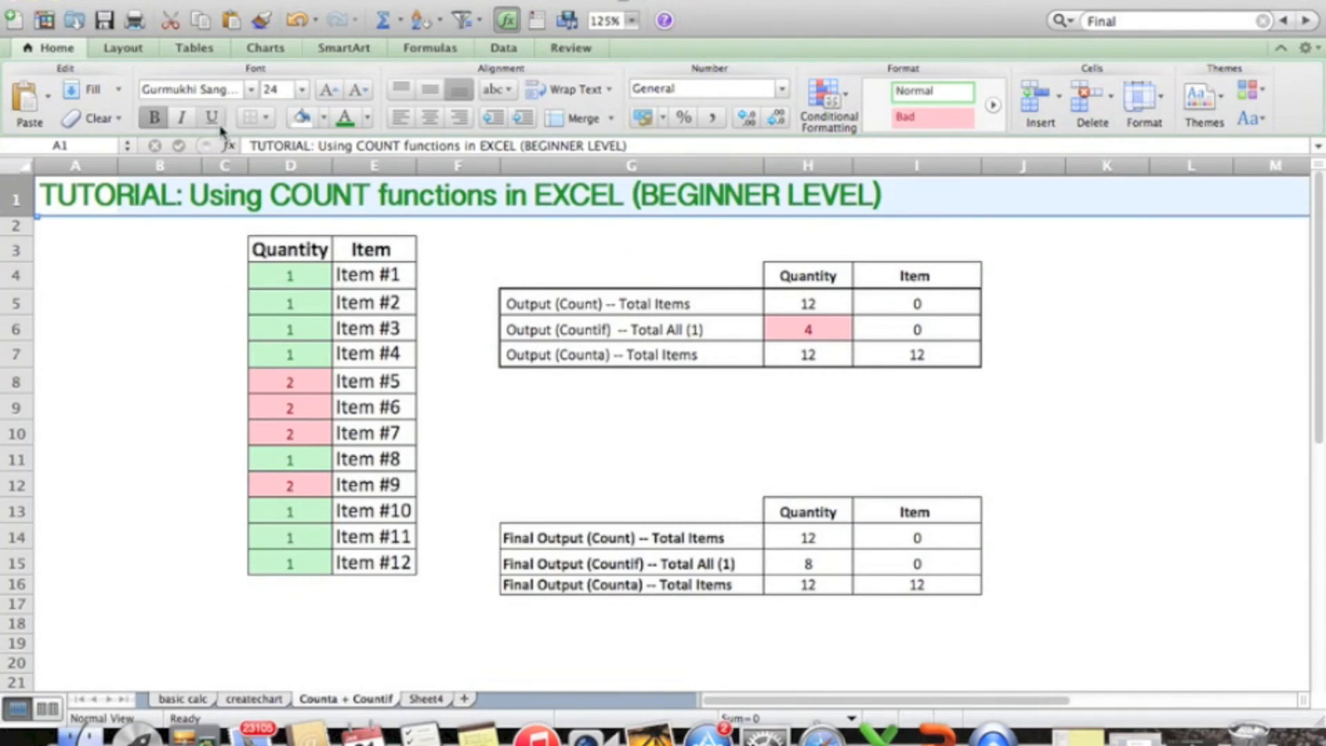
left_click(250, 118)
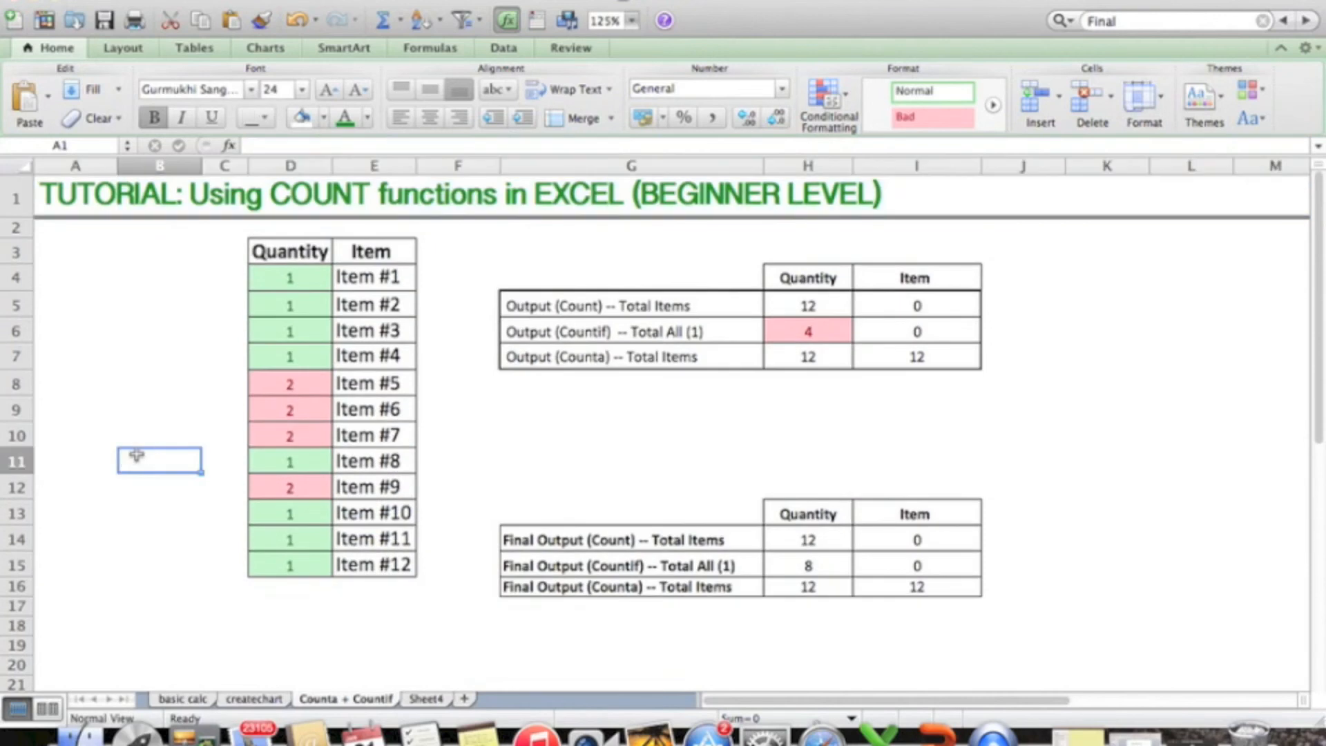
left_click(159, 461)
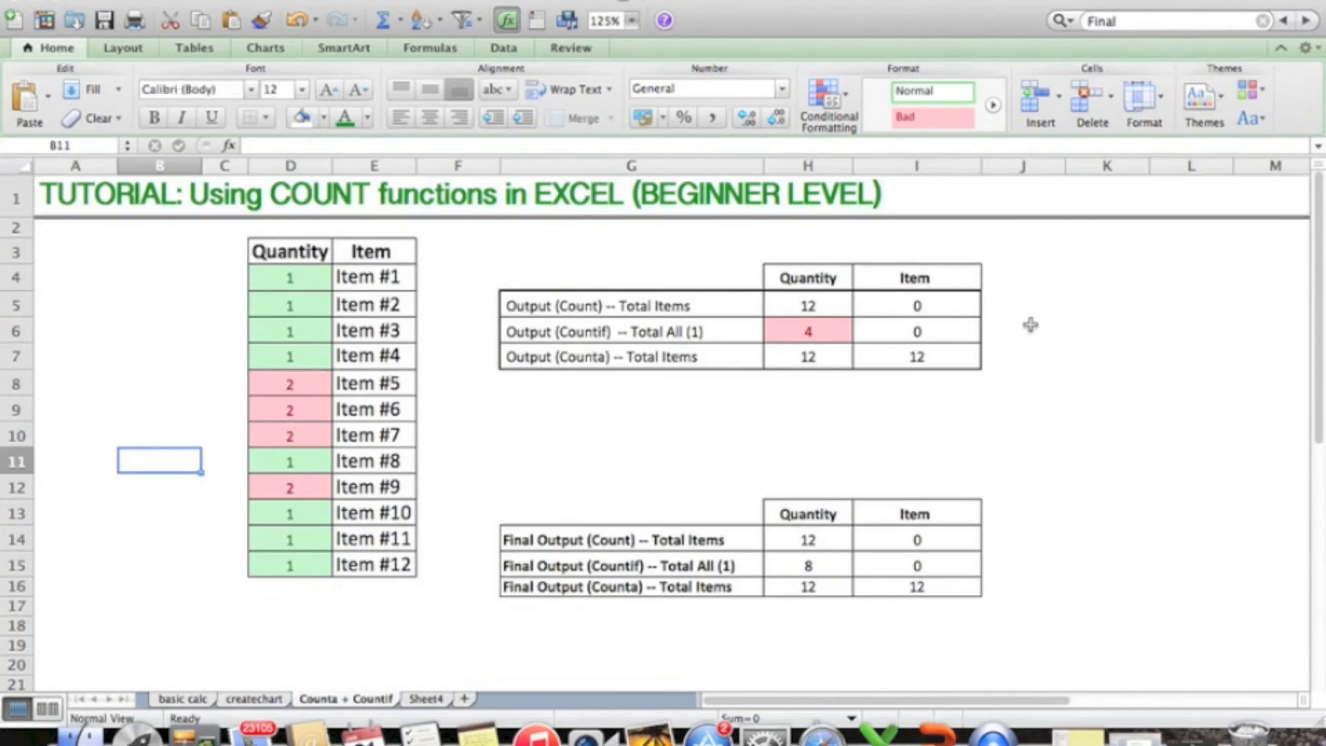
mouse_move(1003, 348)
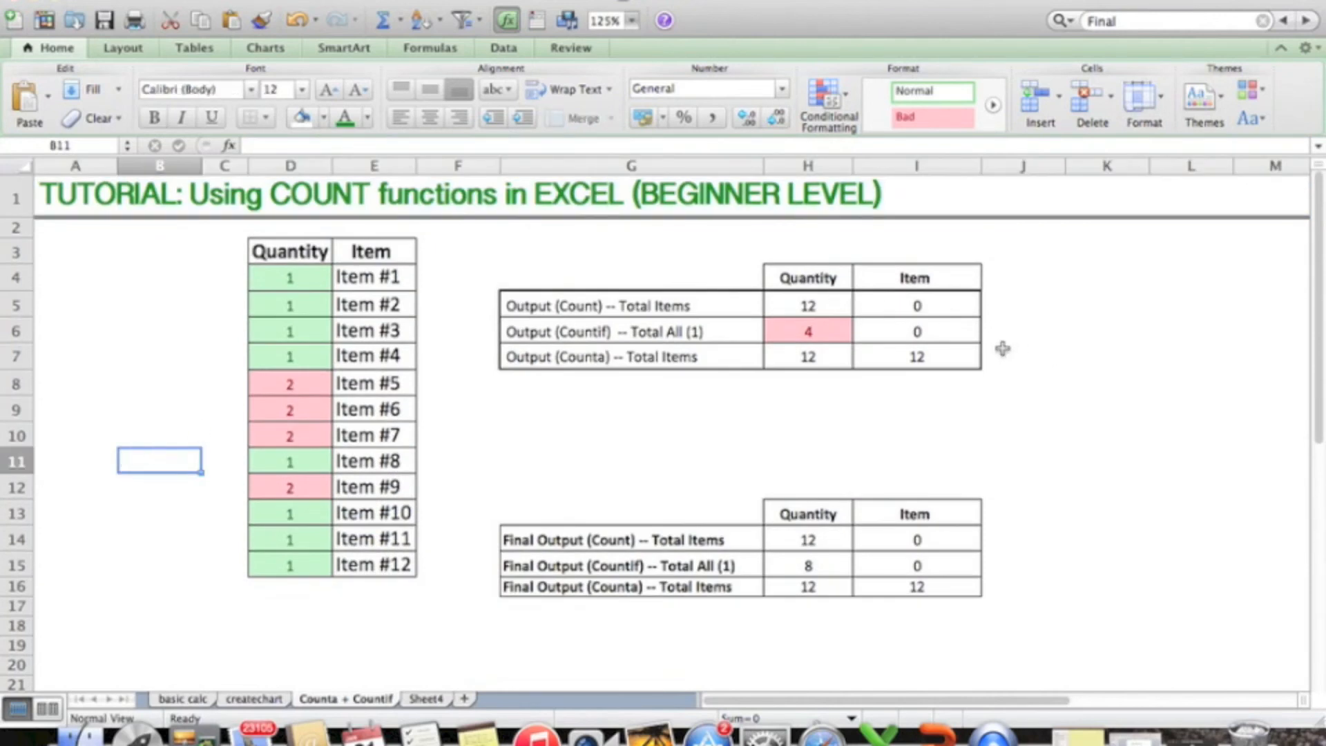